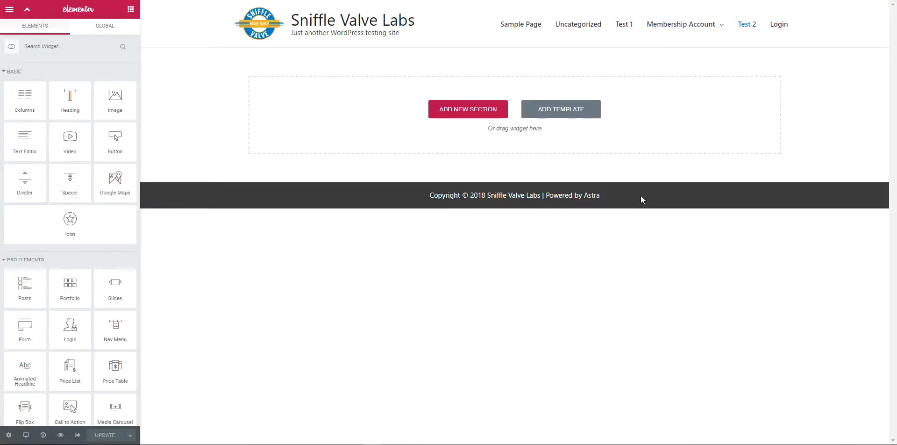
mouse_move(383, 172)
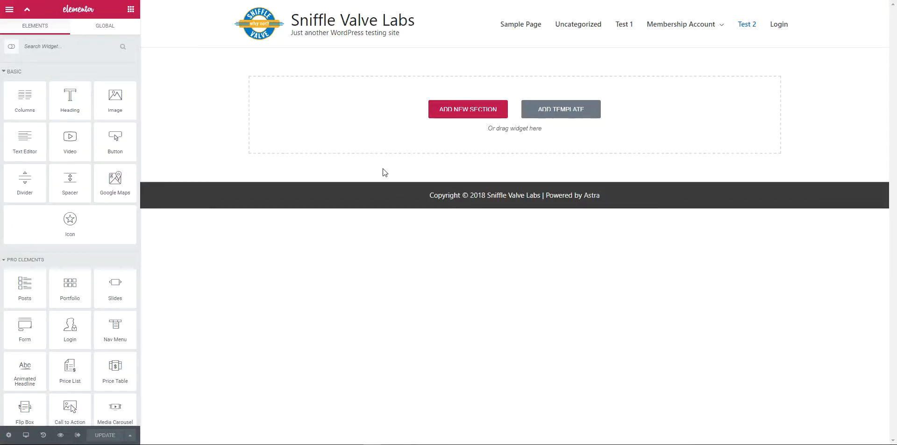
mouse_move(382, 170)
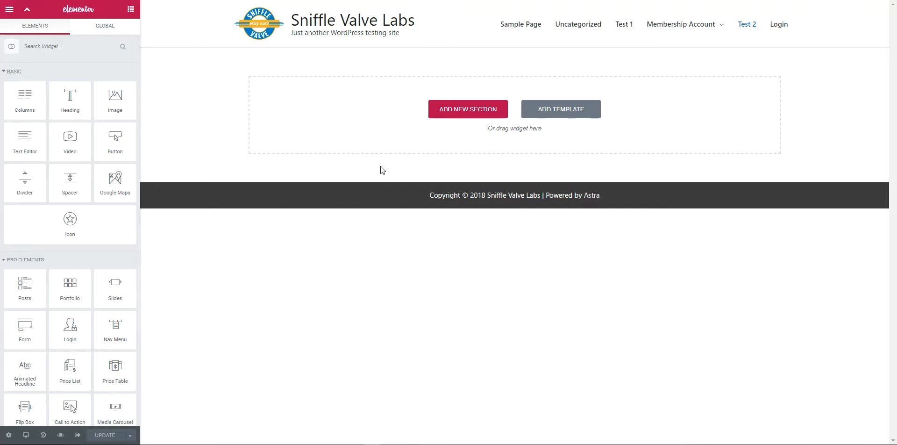
mouse_move(390, 158)
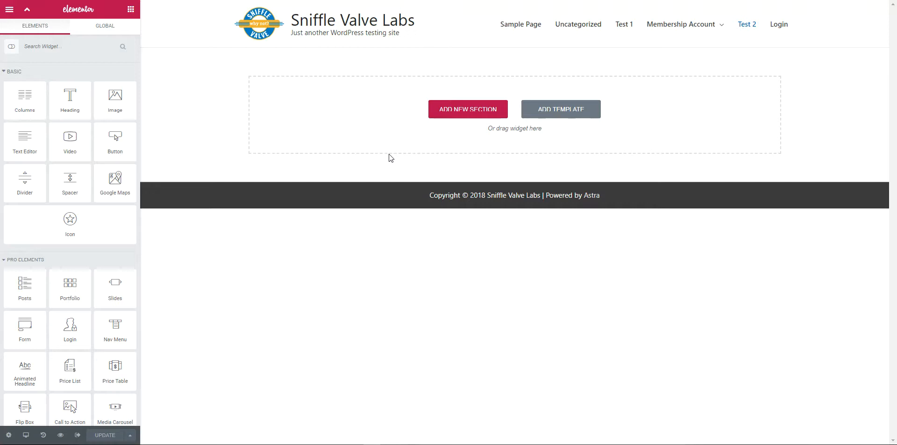
mouse_move(462, 148)
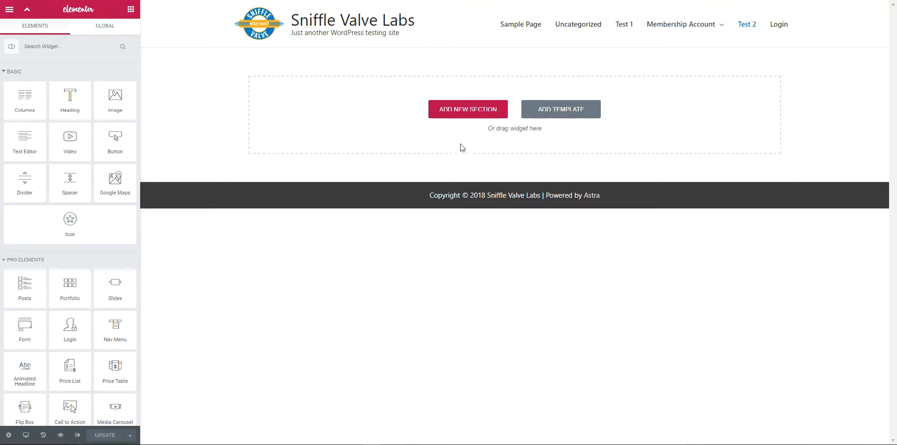
Step: Add a three-column section and place a 'Heading 1' heading in the first column
left_click(467, 109)
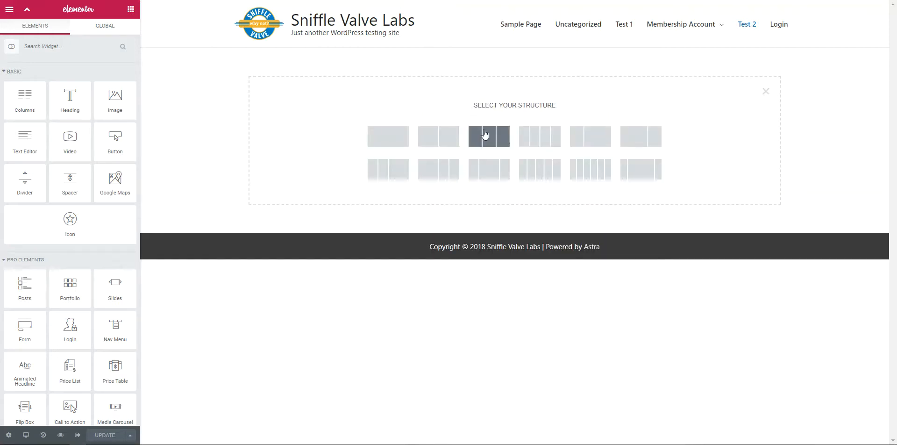
left_click(488, 137)
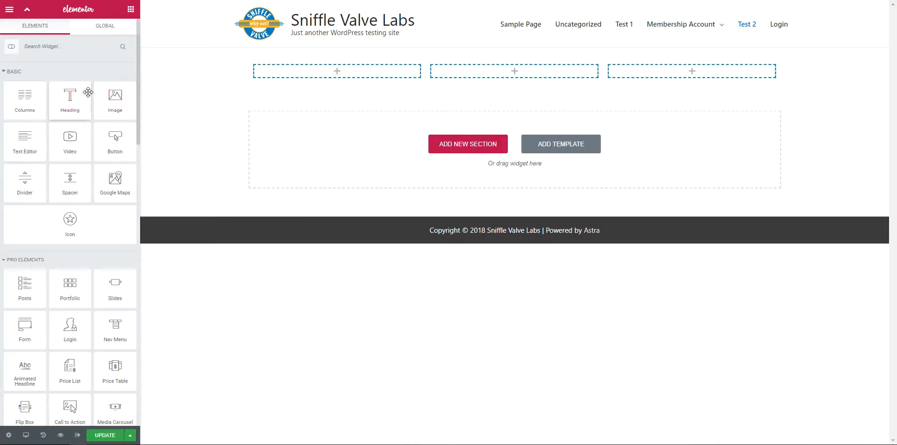
left_click_drag(70, 95, 336, 83)
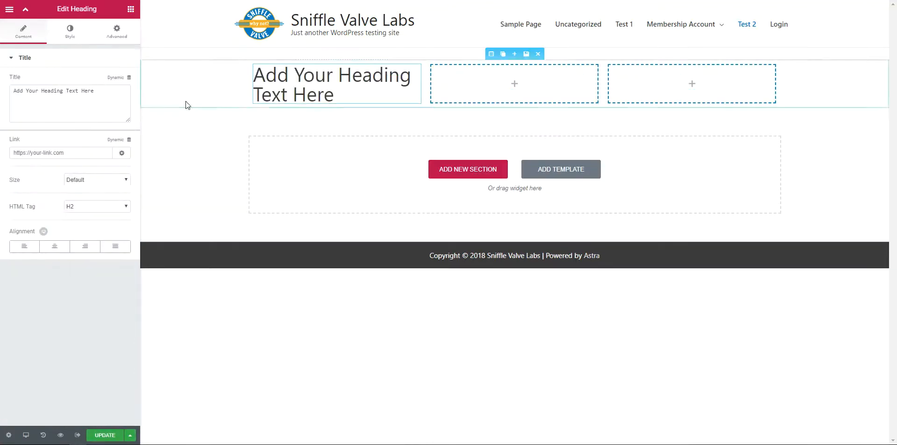
triple_click(53, 90)
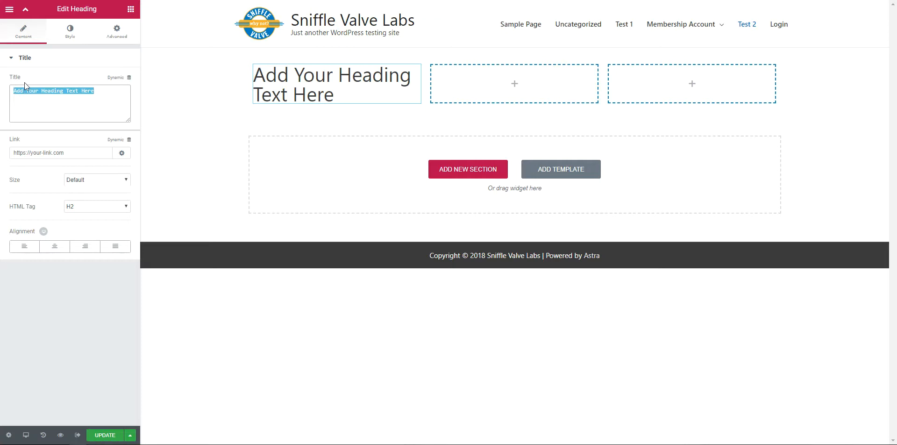
type("Heading 1")
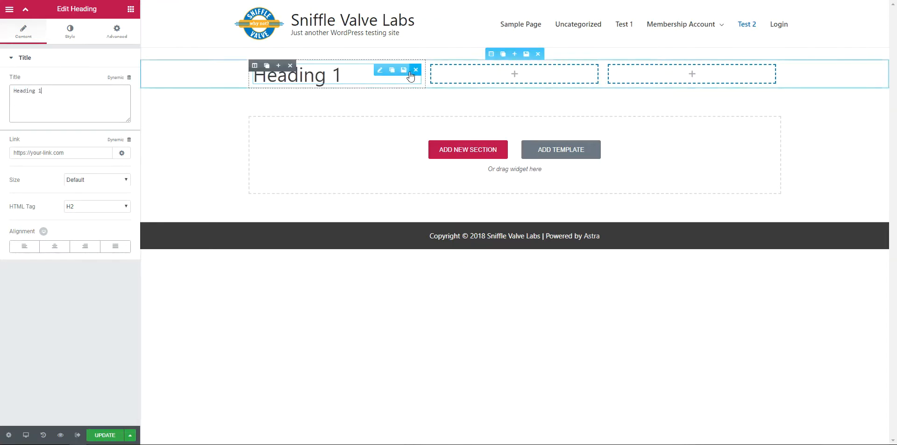
Step: Duplicate the 'Heading 1' heading into the second and third columns
left_click(392, 69)
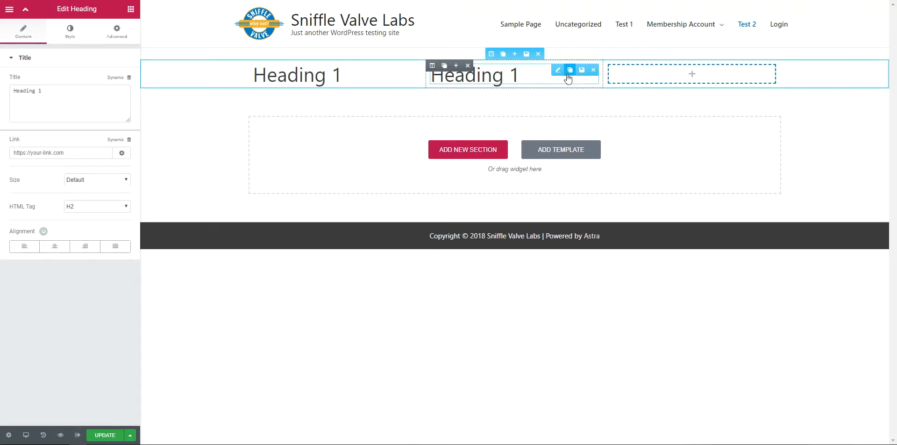
left_click(570, 70)
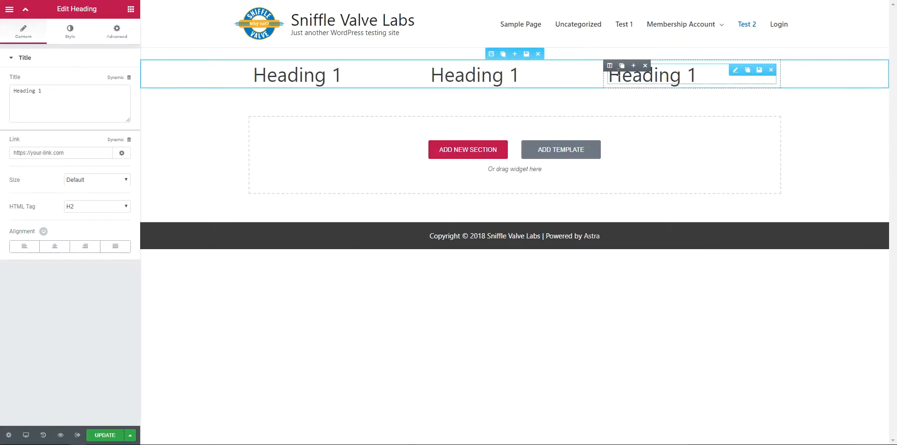
left_click(165, 156)
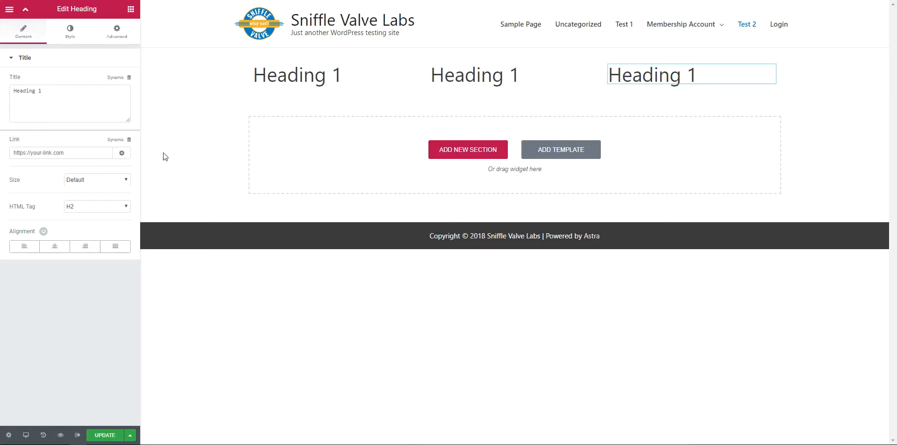
mouse_move(137, 39)
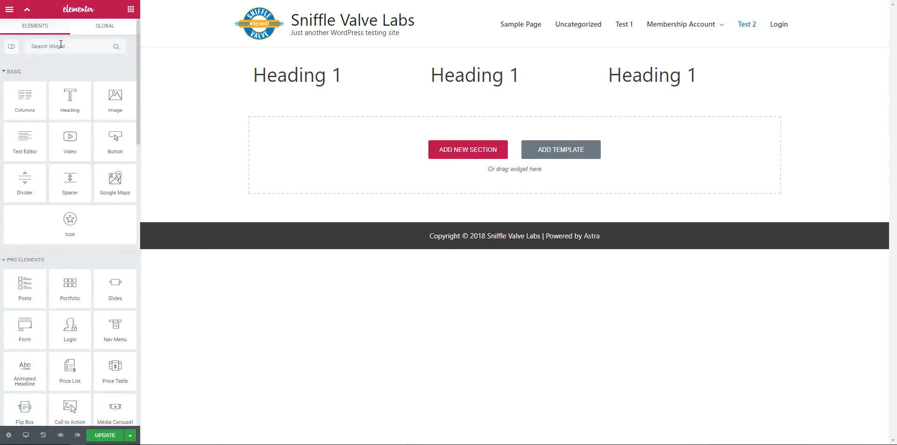
Step: Add a Social Icons widget with Facebook, Twitter and Google Plus beneath the third heading
type("soc")
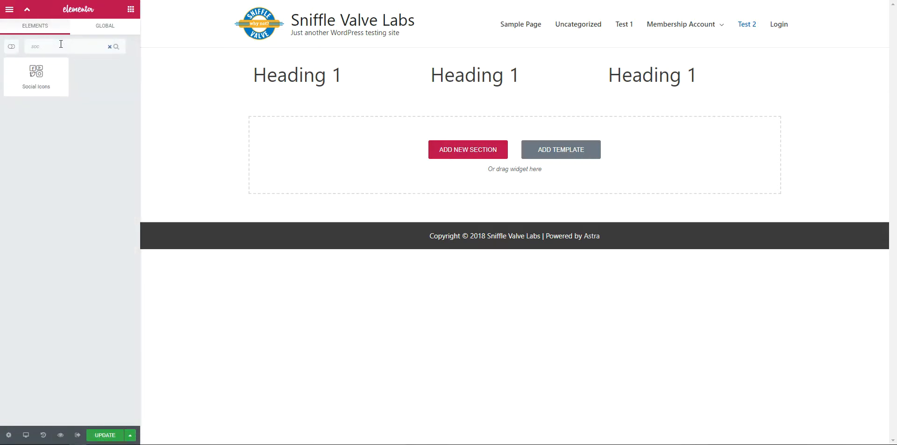
left_click_drag(36, 75, 592, 102)
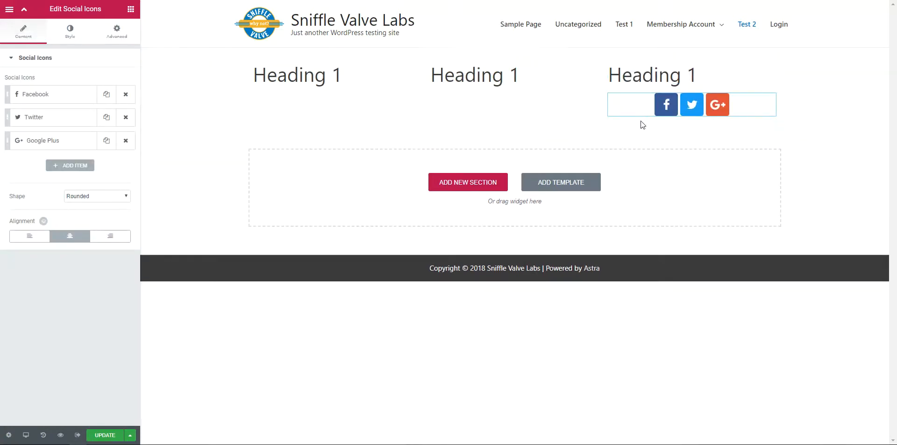
mouse_move(612, 133)
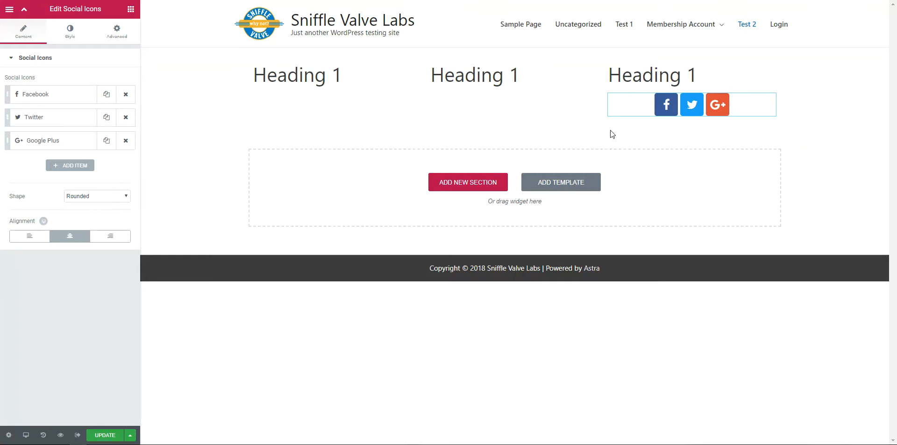
mouse_move(761, 136)
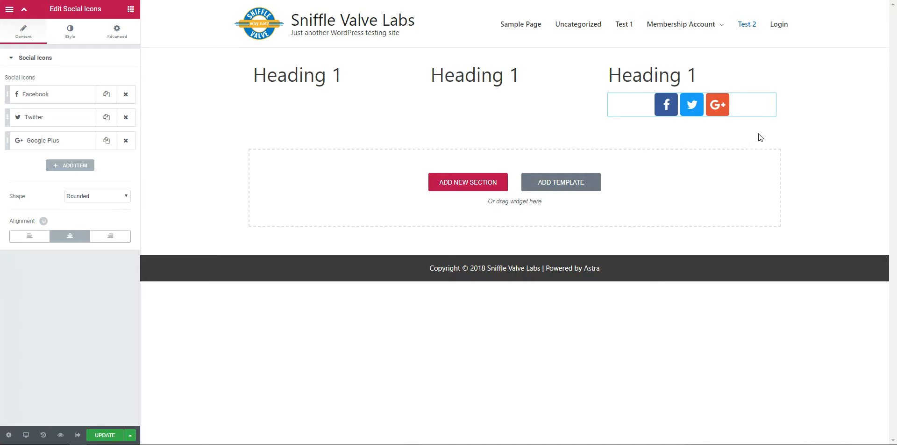
mouse_move(747, 136)
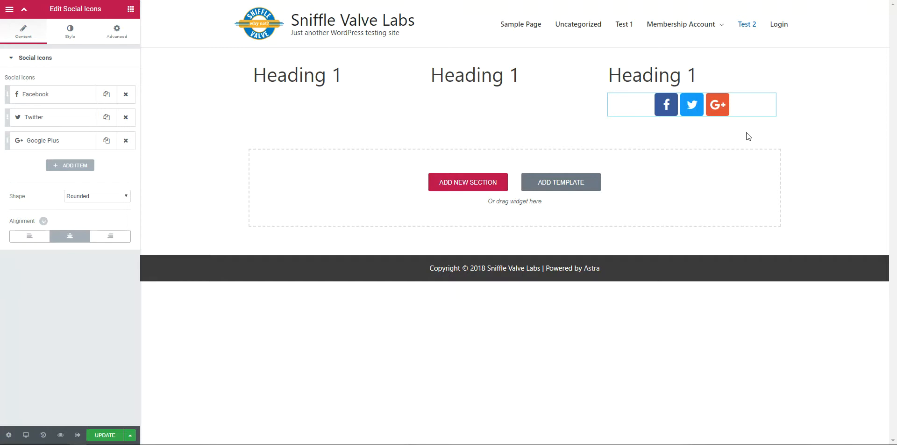
mouse_move(463, 189)
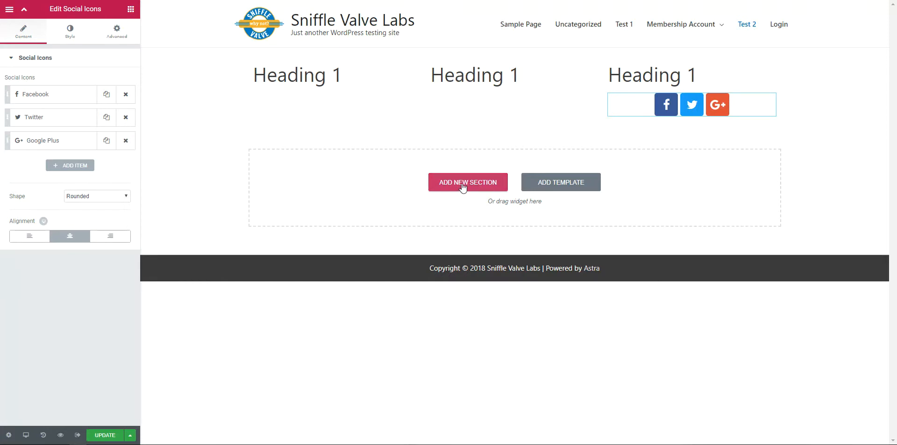
Step: Add a two-column section below with a centred 'Click here' button in each column
left_click(467, 183)
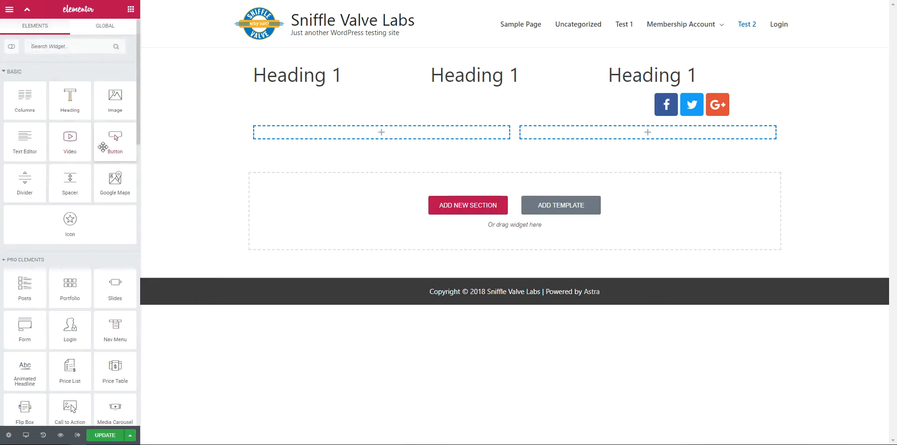
left_click_drag(114, 137, 278, 134)
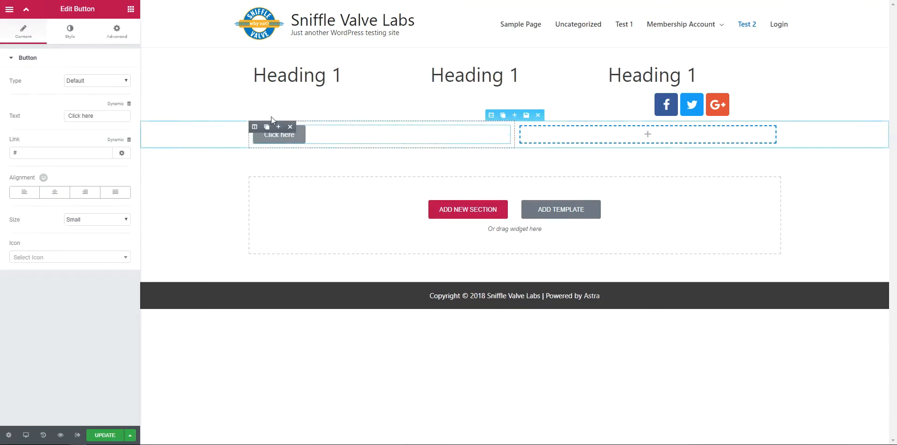
left_click(54, 192)
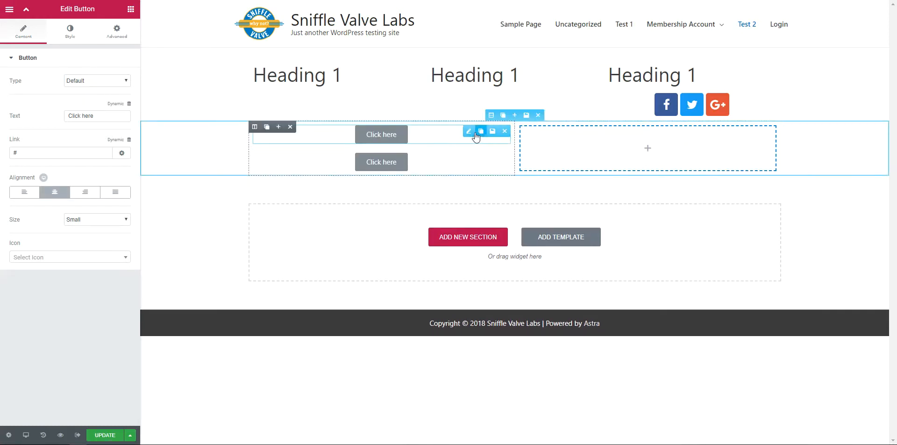
left_click(504, 131)
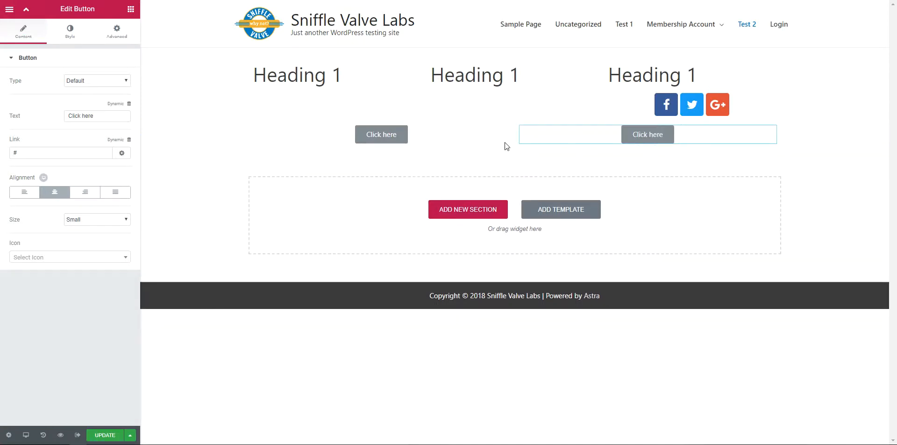
mouse_move(525, 115)
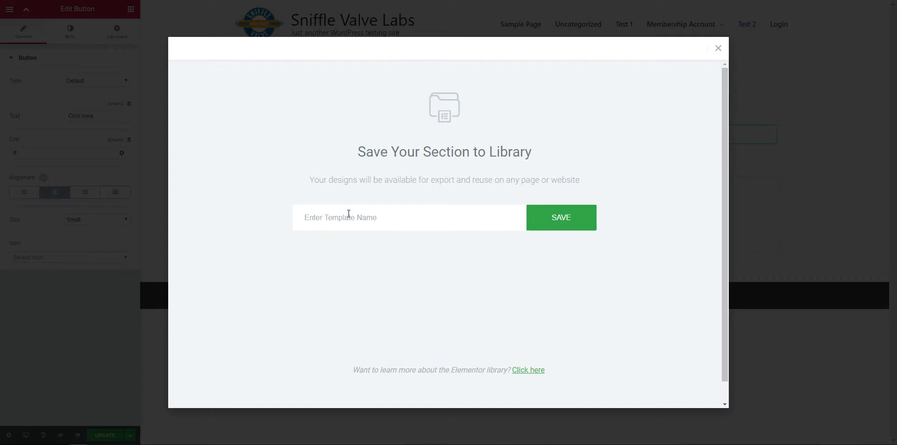
Step: Save the two-button section to the library as '2 buttons' and return to the page
type("2 button")
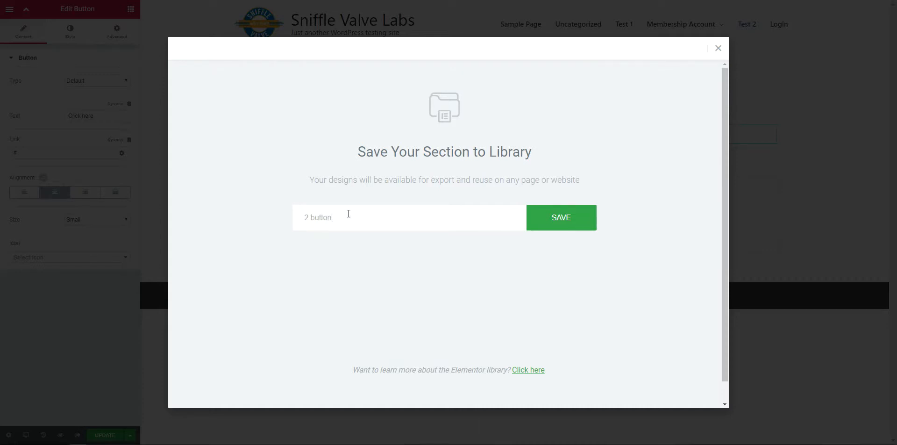
left_click(560, 217)
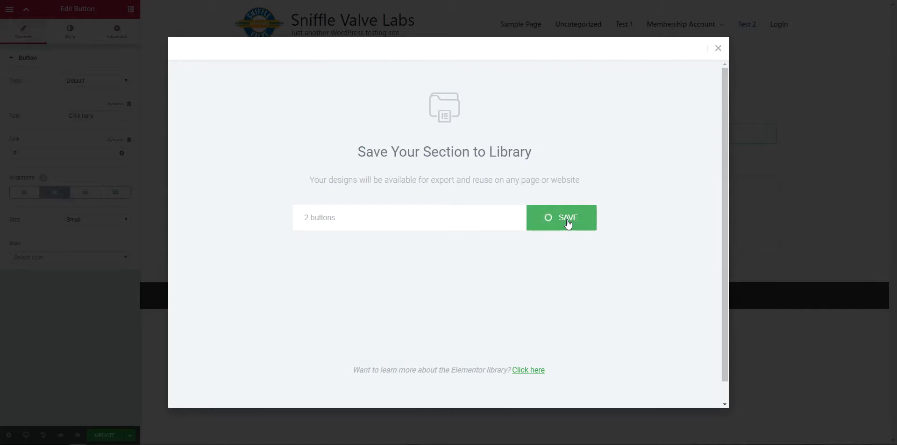
left_click(561, 217)
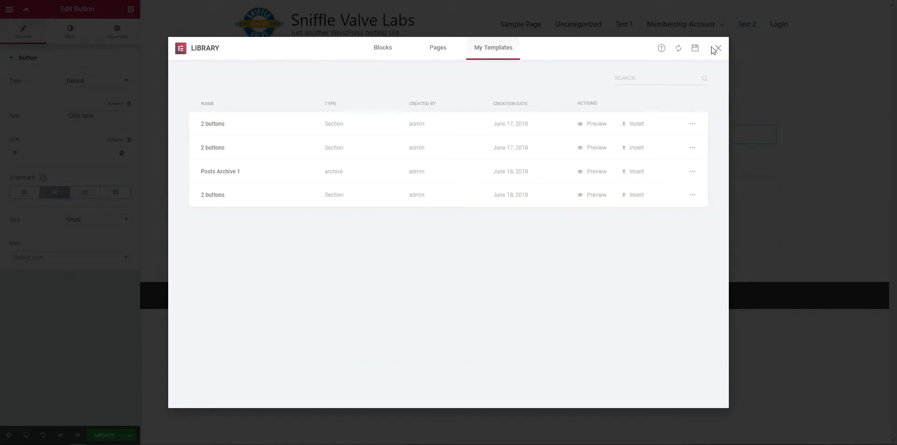
left_click(717, 48)
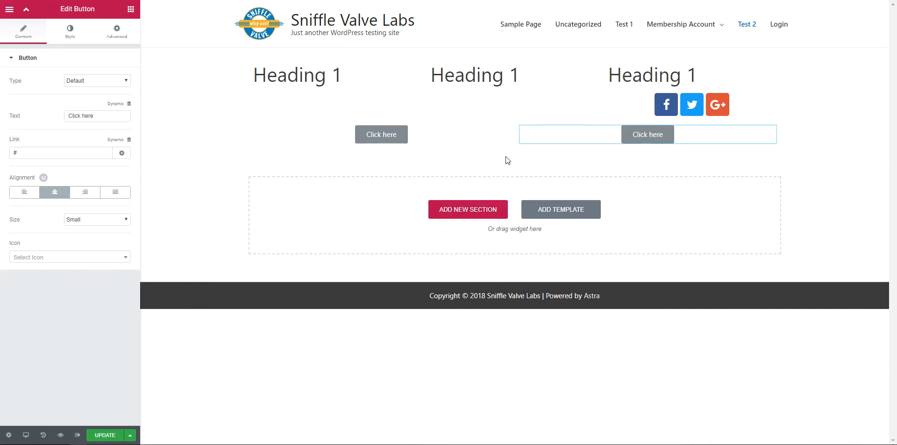
mouse_move(538, 115)
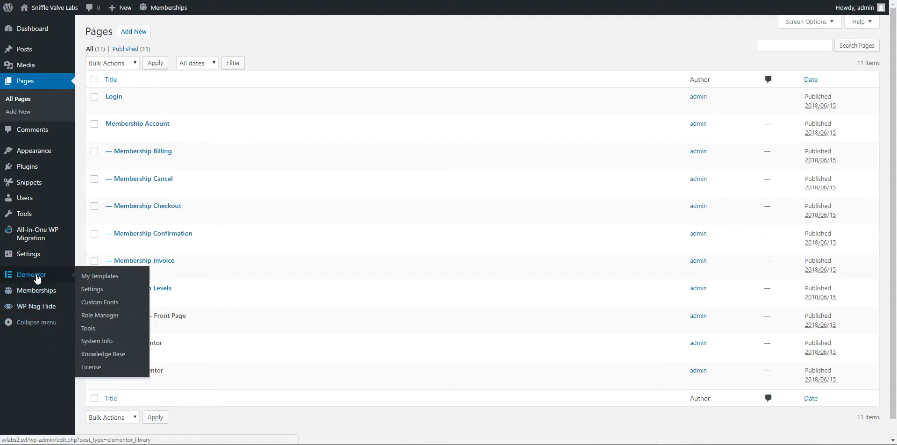
Step: Copy the '2 buttons' template shortcode from My Templates and reopen Test 2 in Elementor
left_click(100, 276)
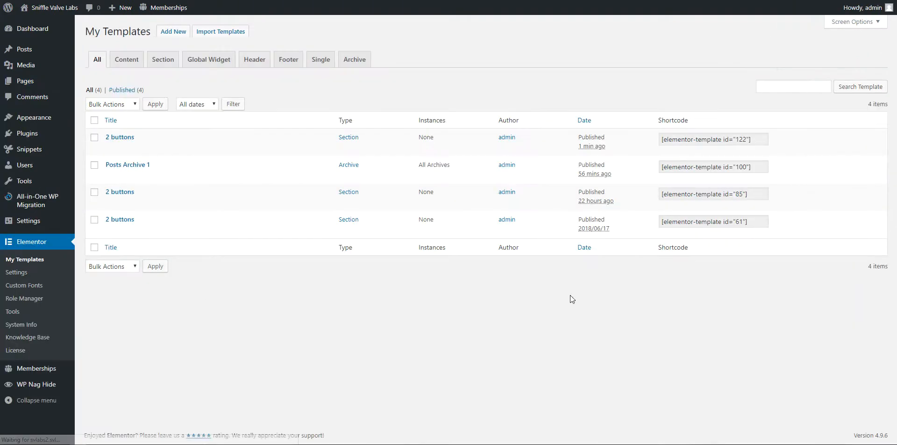
mouse_move(120, 136)
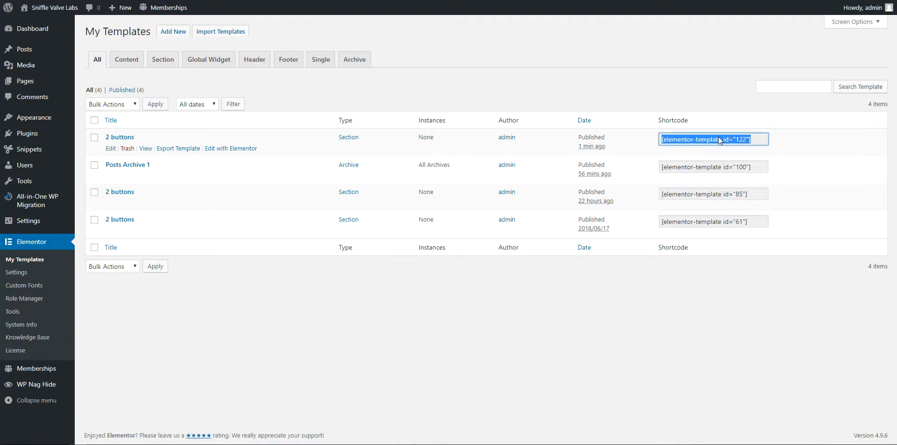
left_click(25, 80)
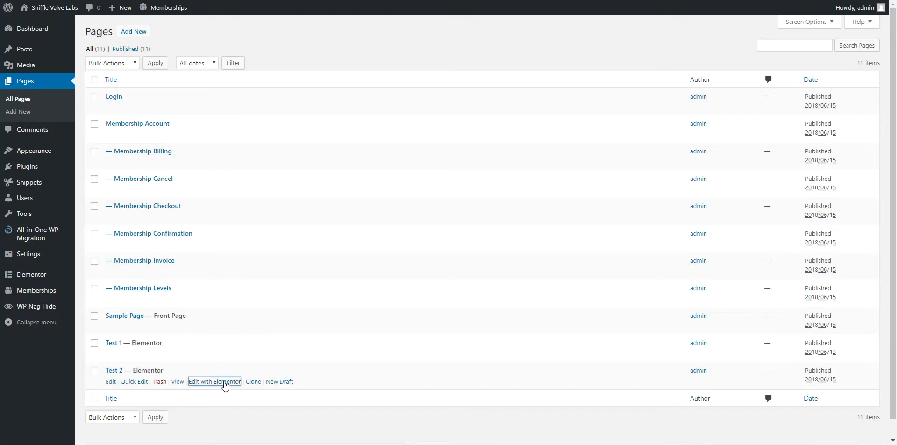
left_click(215, 383)
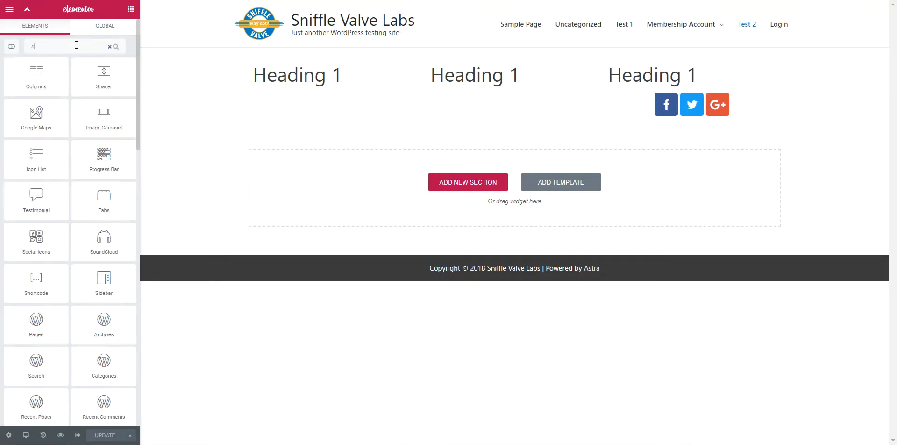
Step: Insert a Shortcode widget with the '2 buttons' shortcode under the social icons and update the page
type("sh")
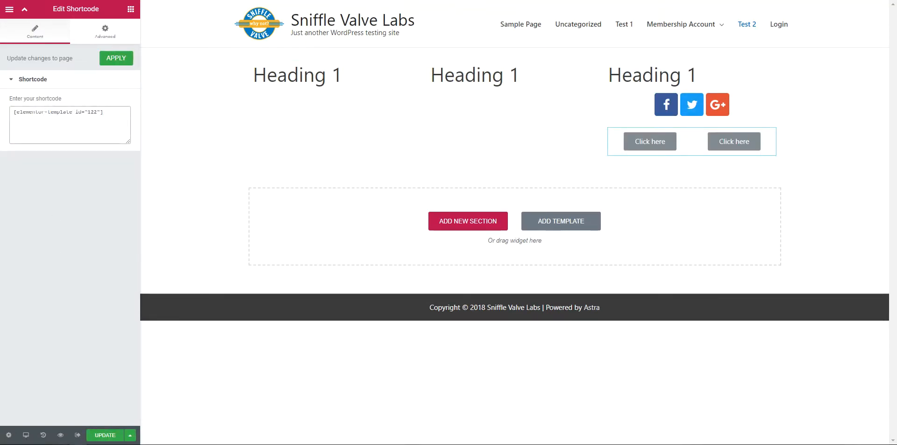
left_click(104, 436)
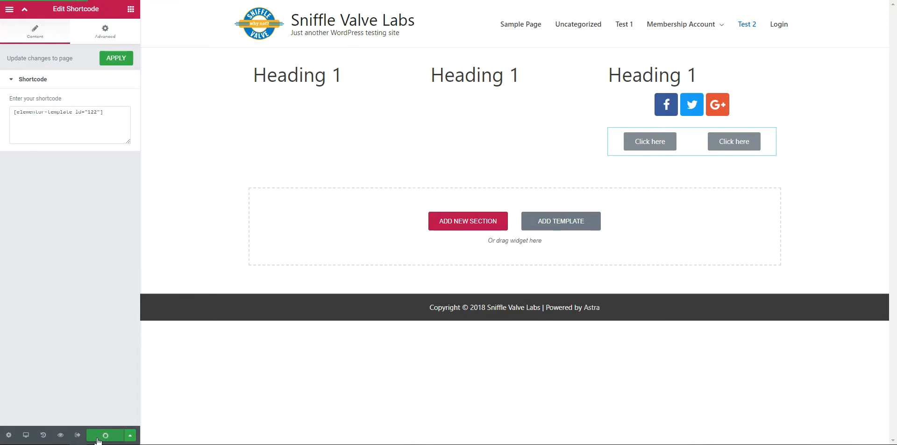